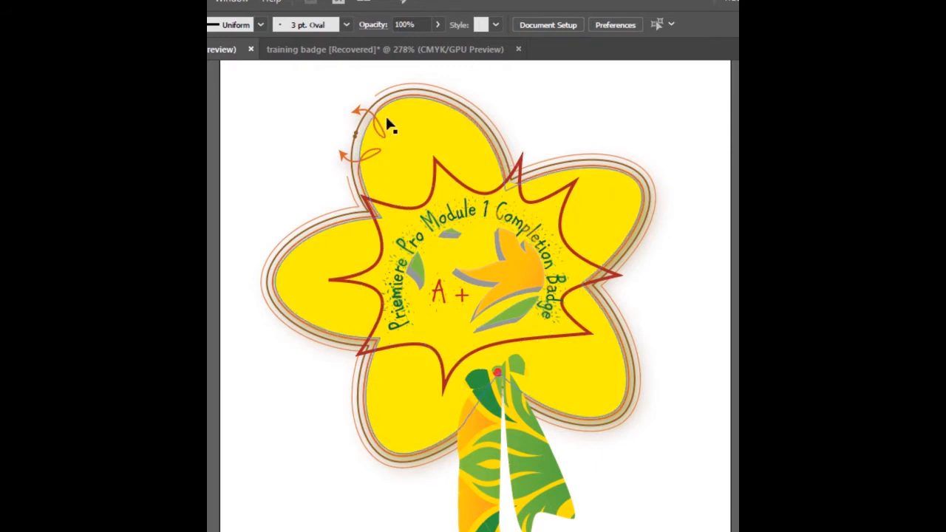
mouse_move(464, 157)
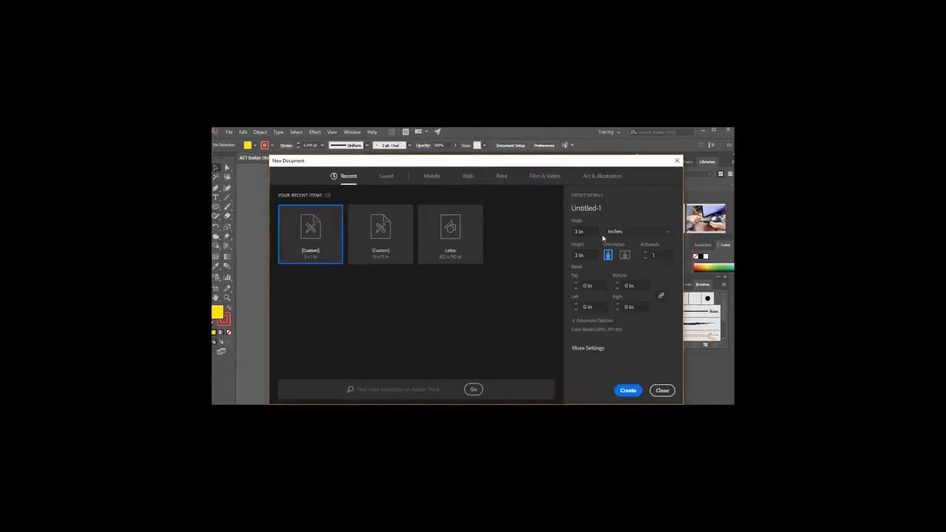
Create the new 3 x 3 inch document, sized in inches
click(627, 390)
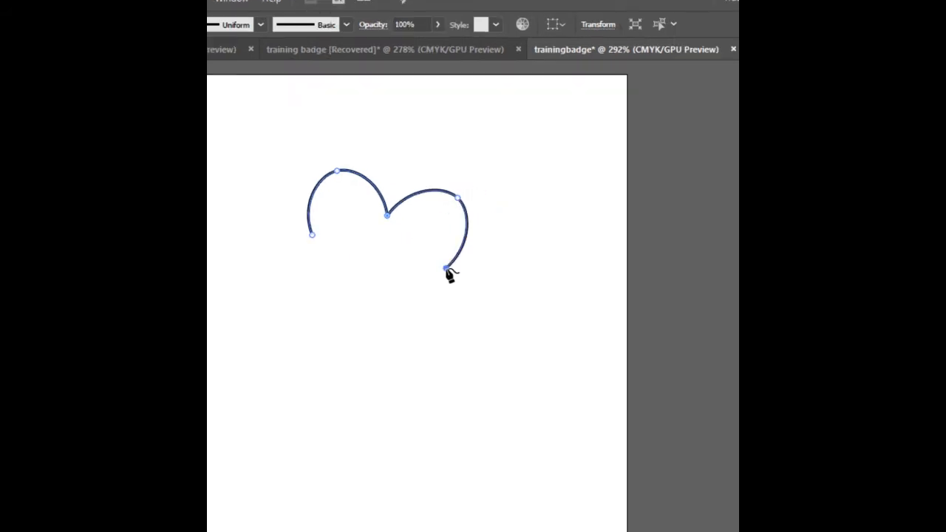
Drag out the remaining curved petal segments around the bottom to close the five-petal outline
drag(443, 269, 388, 331)
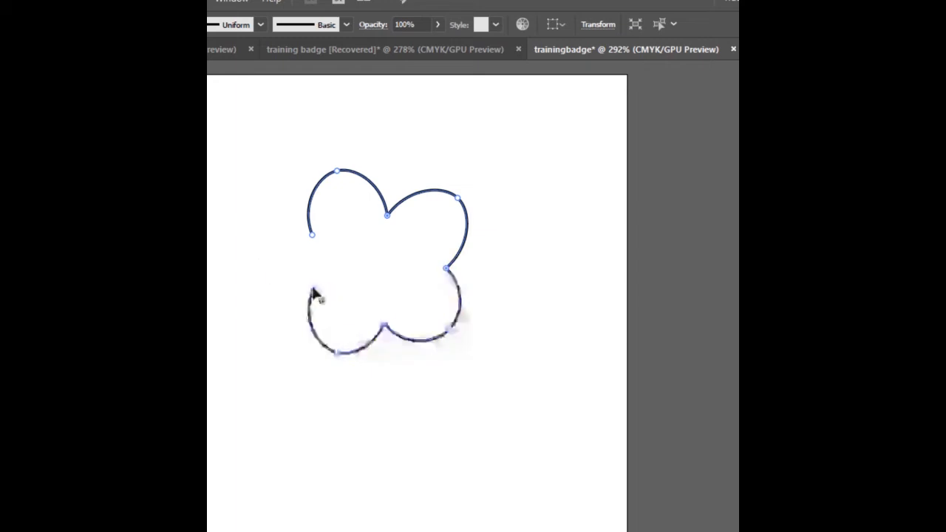
drag(313, 233, 262, 277)
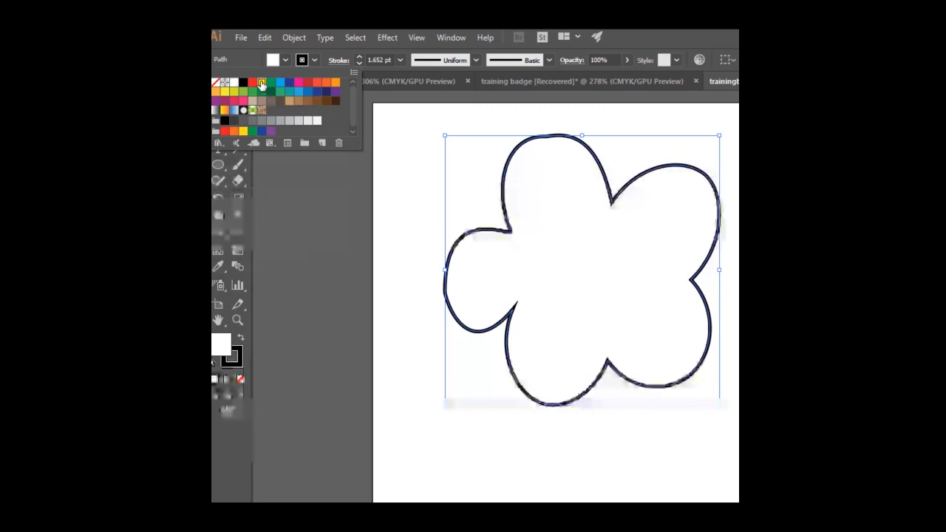
Apply the yellow swatch as the flower's fill from the Control panel
click(261, 82)
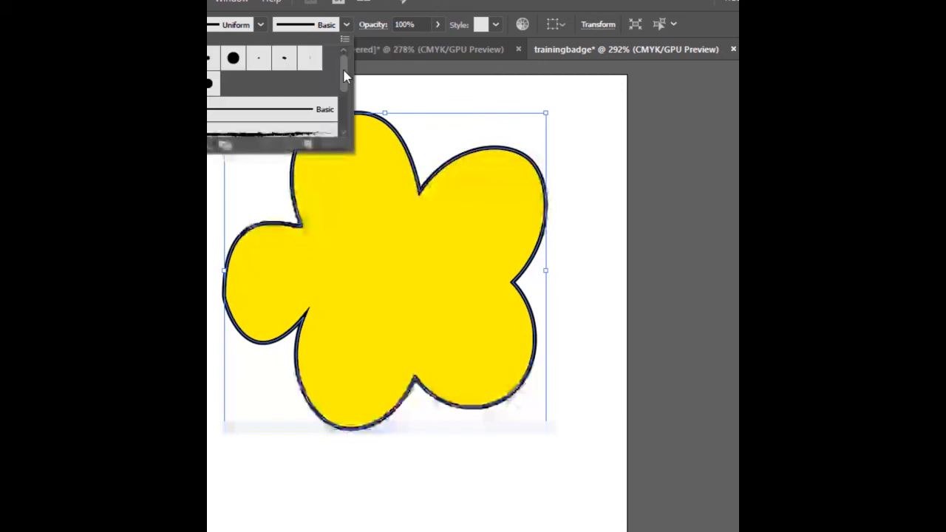
Apply the decorative orange-and-tan ornamental brush to the flower outline
click(285, 104)
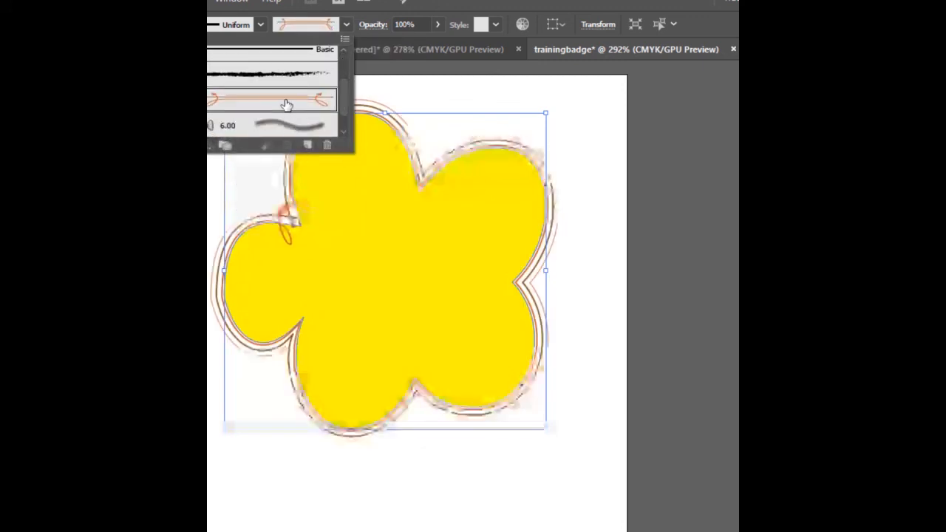